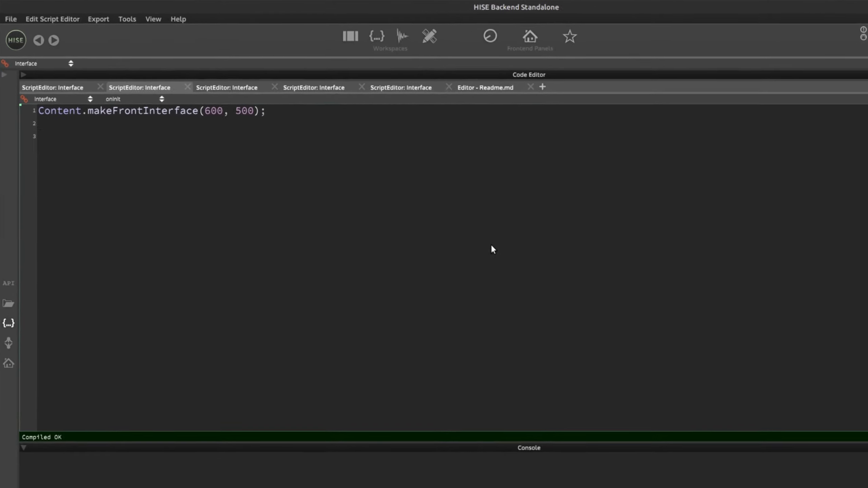
text(const var)
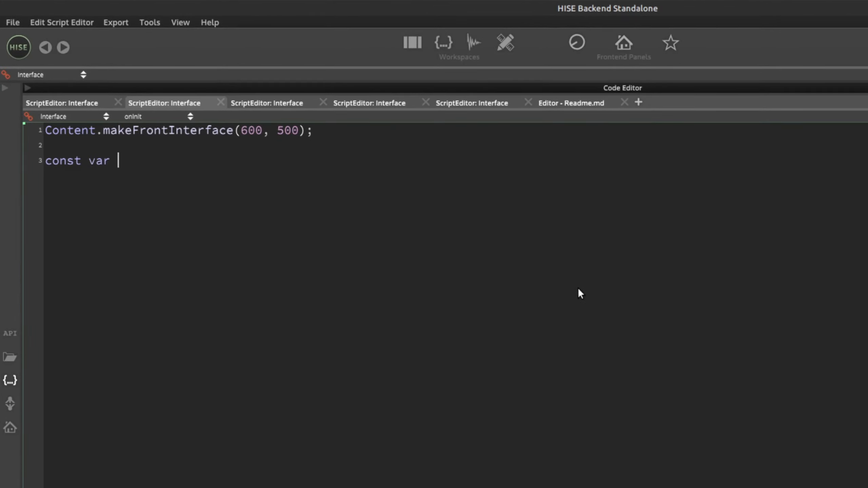
text(n =)
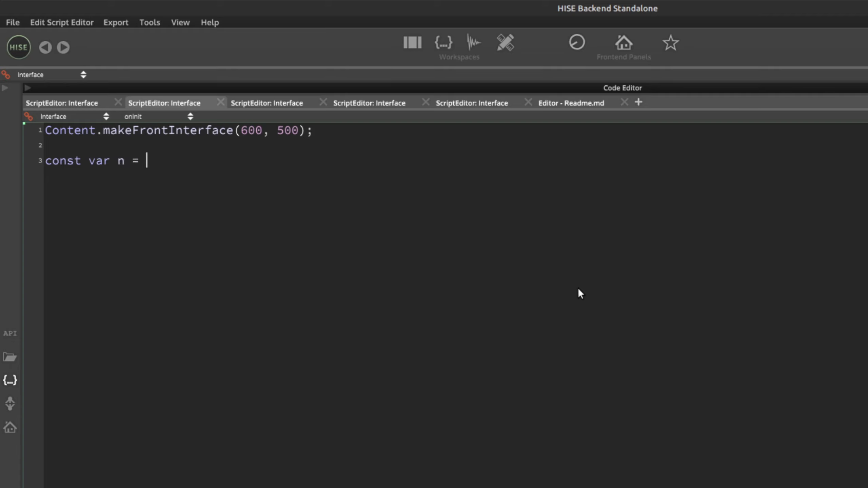
text("1")
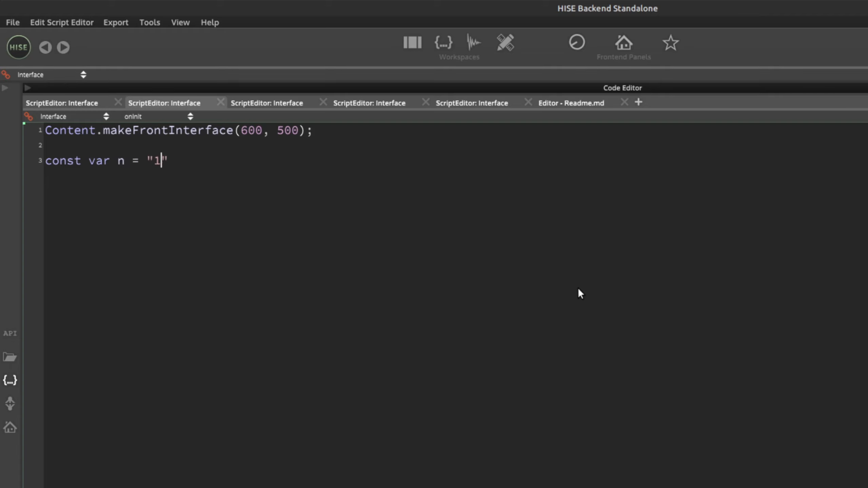
text(0 + 50)
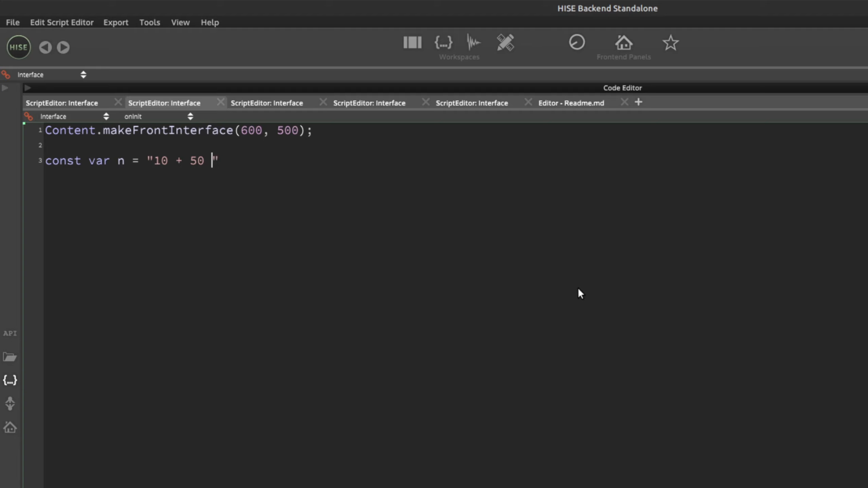
text(/ 25)
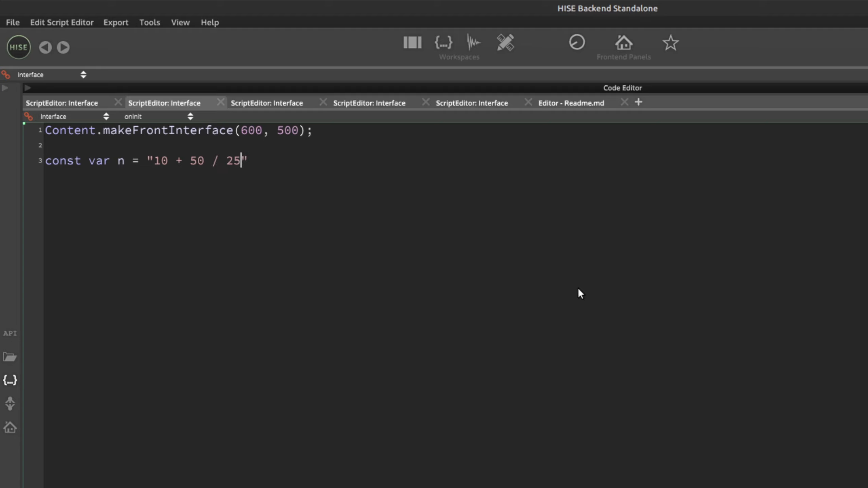
text(;)
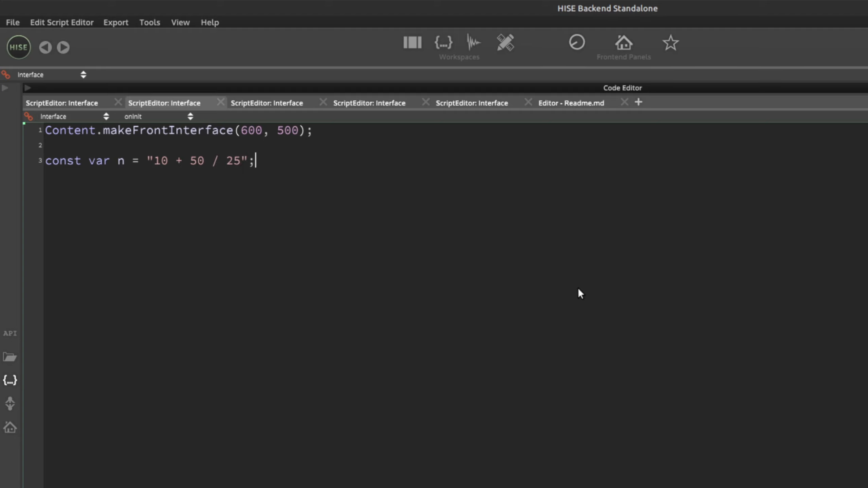
text(Consol)
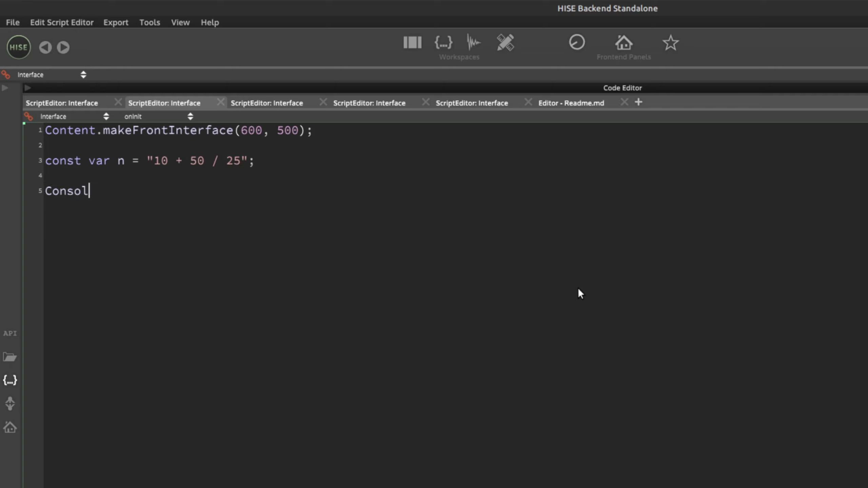
text(e.print(eval(n));)
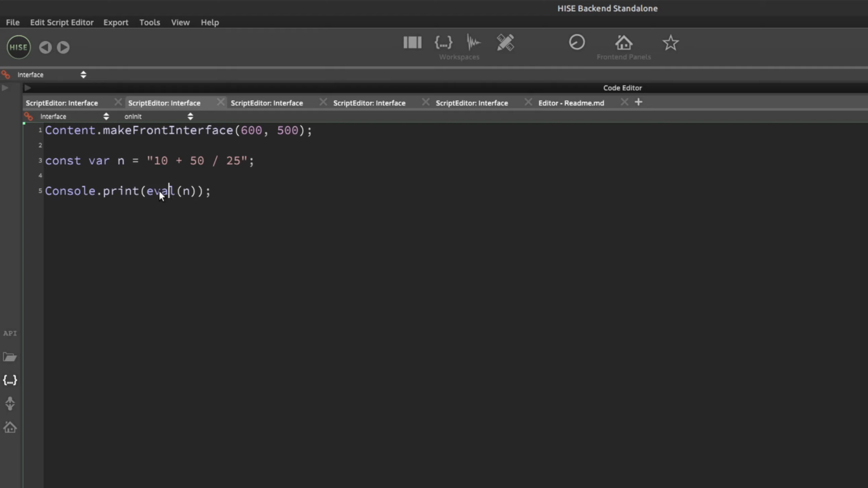
mouse_move(291, 267)
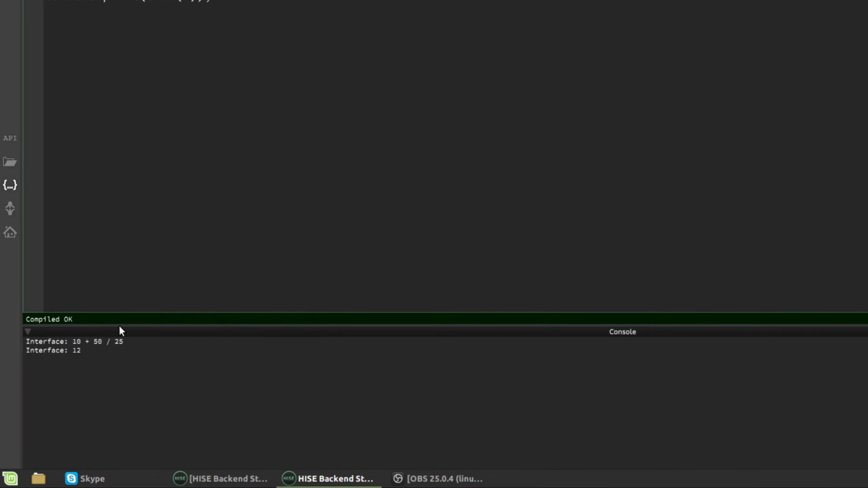
mouse_move(168, 206)
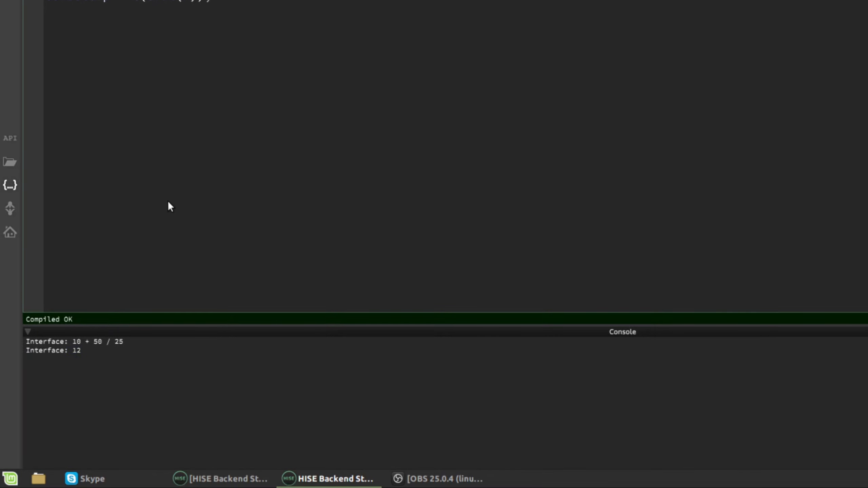